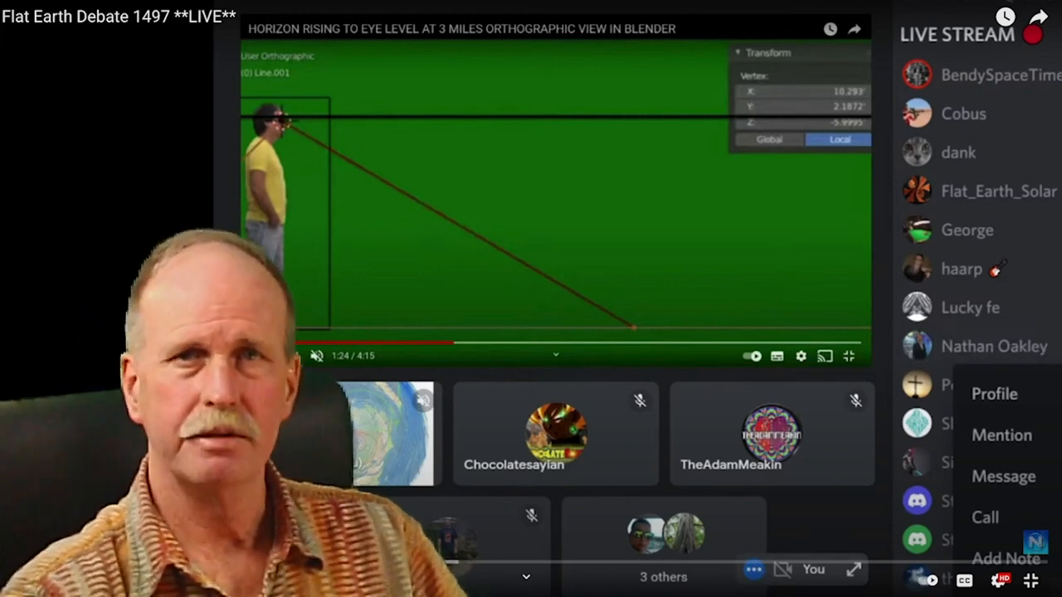
left_click(292, 355)
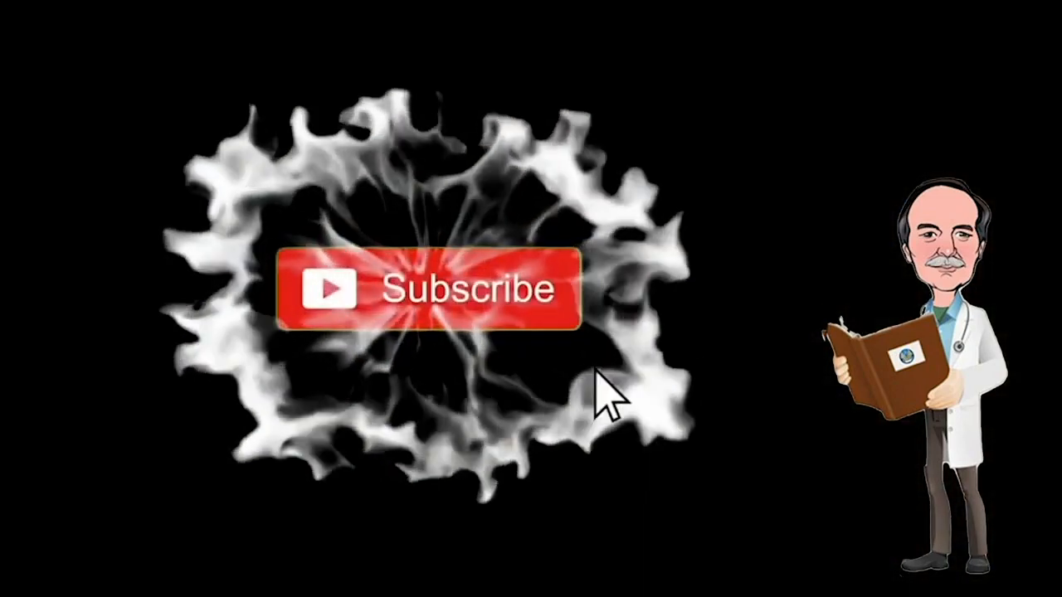
left_click(421, 288)
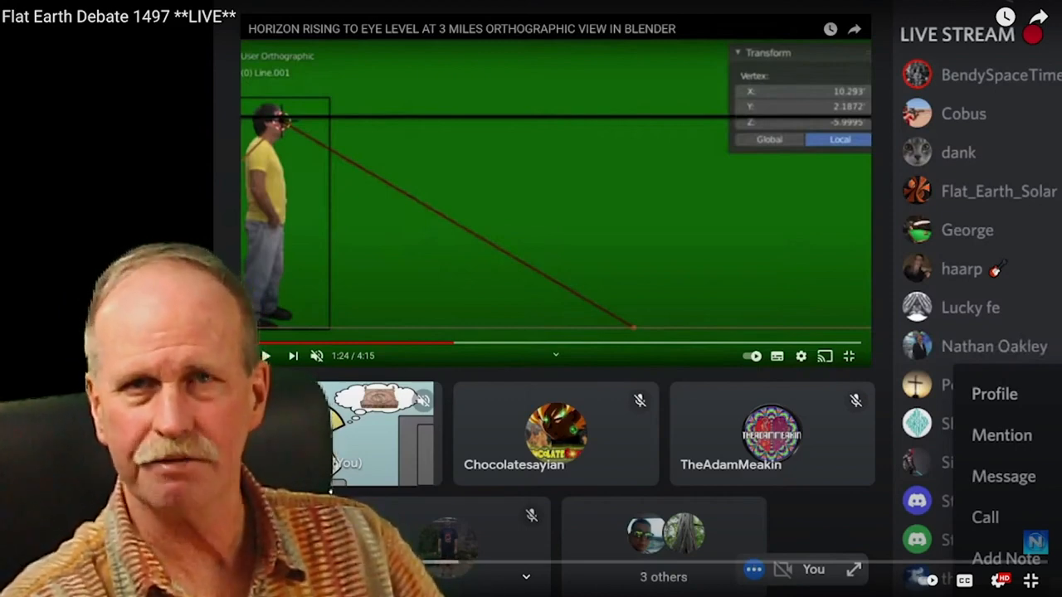
left_click(266, 355)
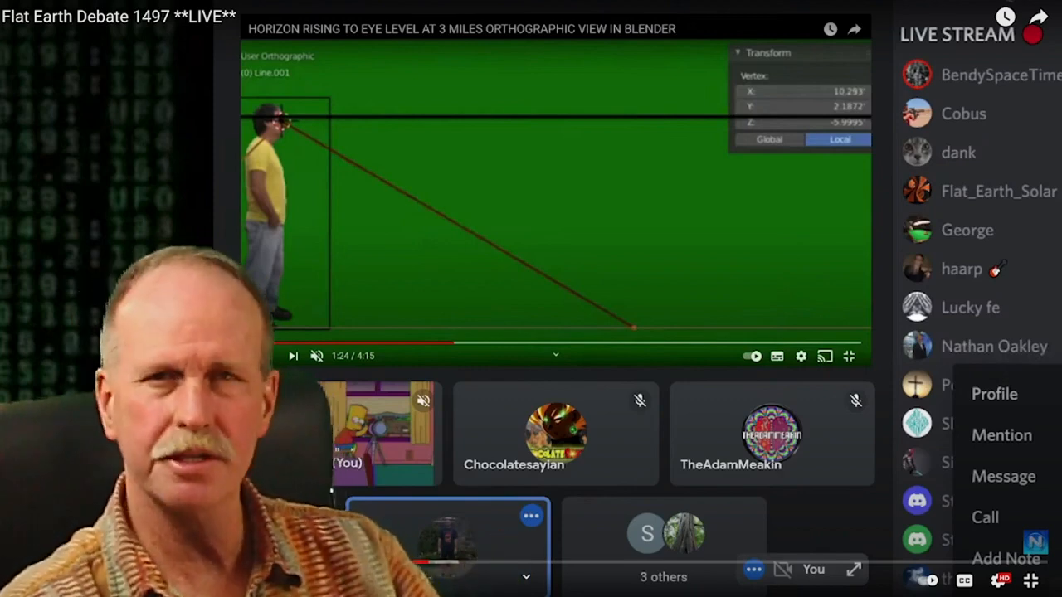
left_click(292, 355)
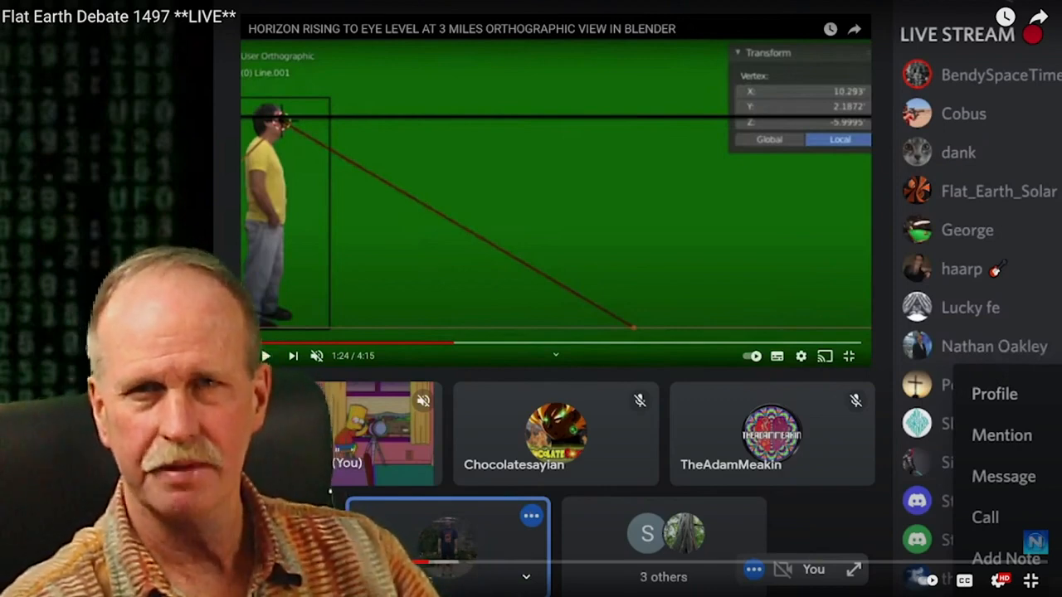
left_click(265, 355)
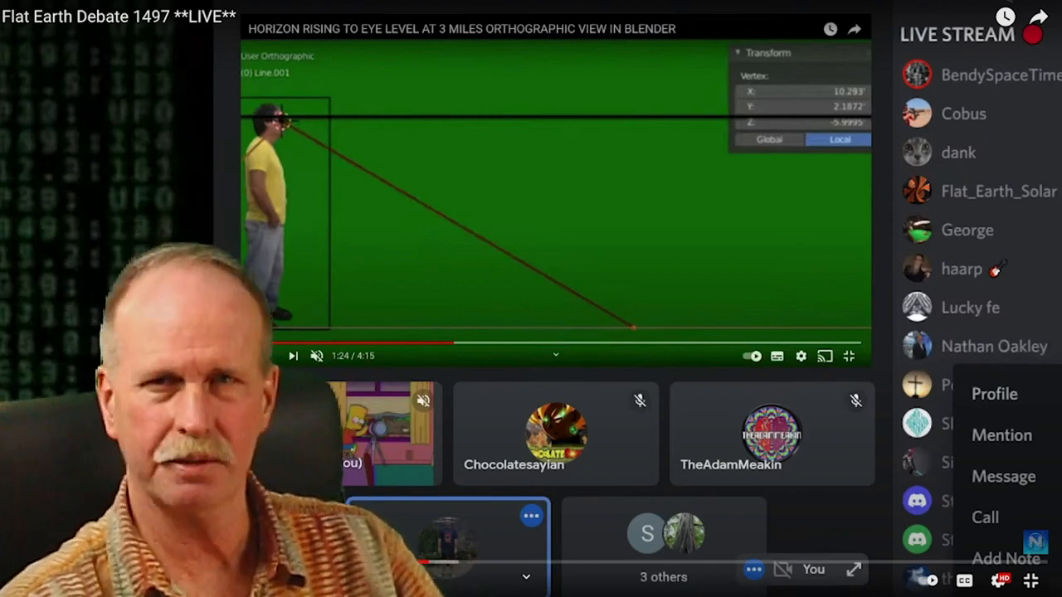
left_click(266, 356)
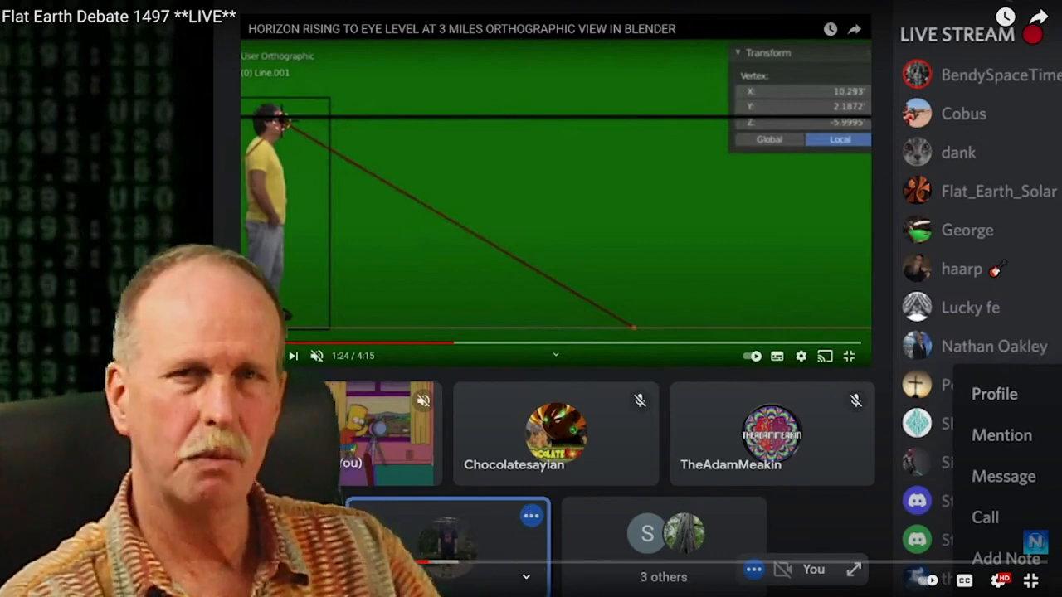
left_click(292, 355)
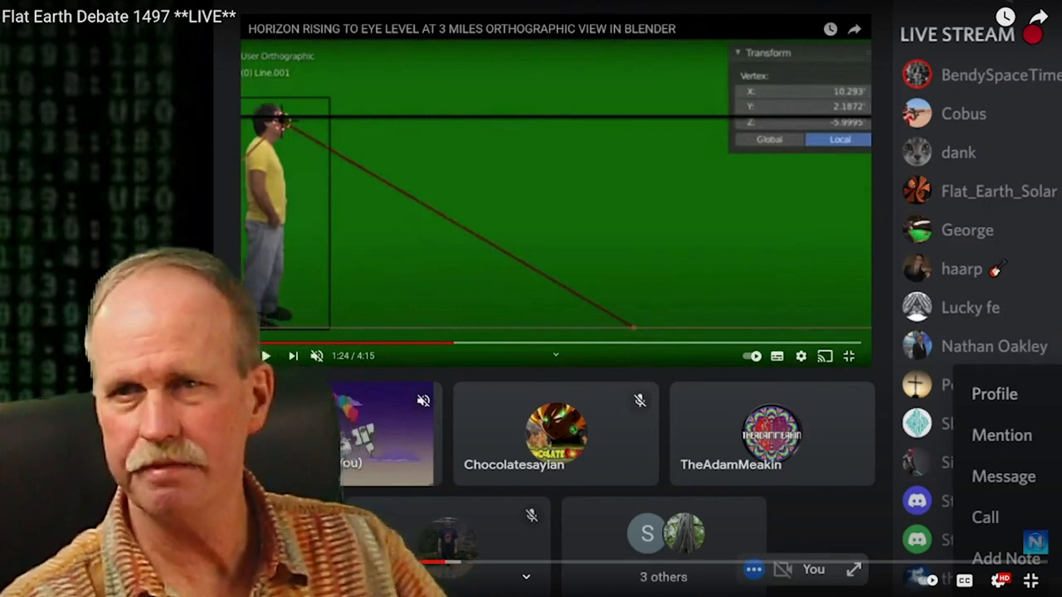
left_click(265, 355)
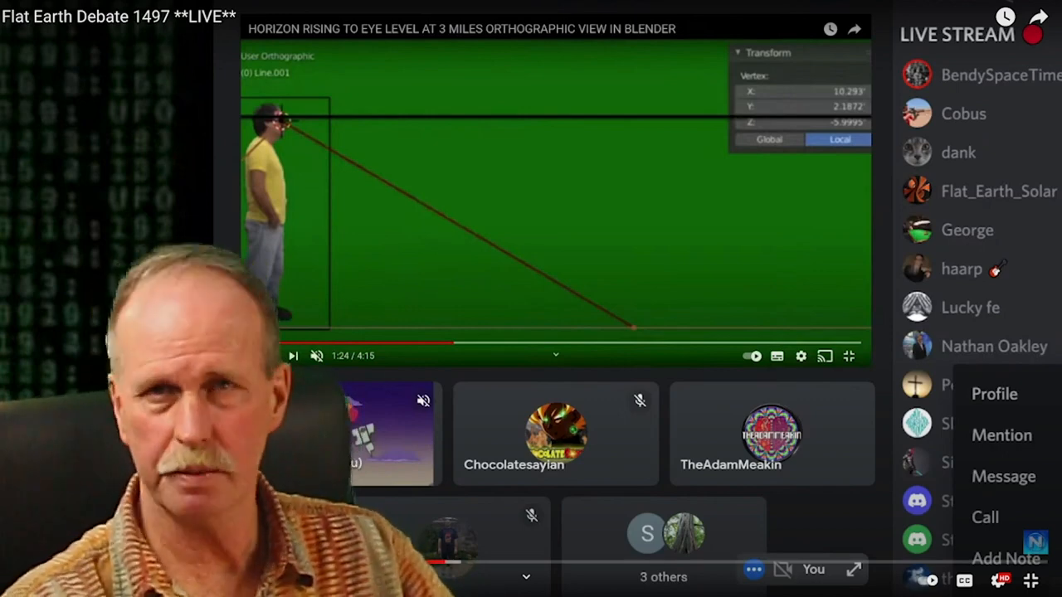
left_click(292, 355)
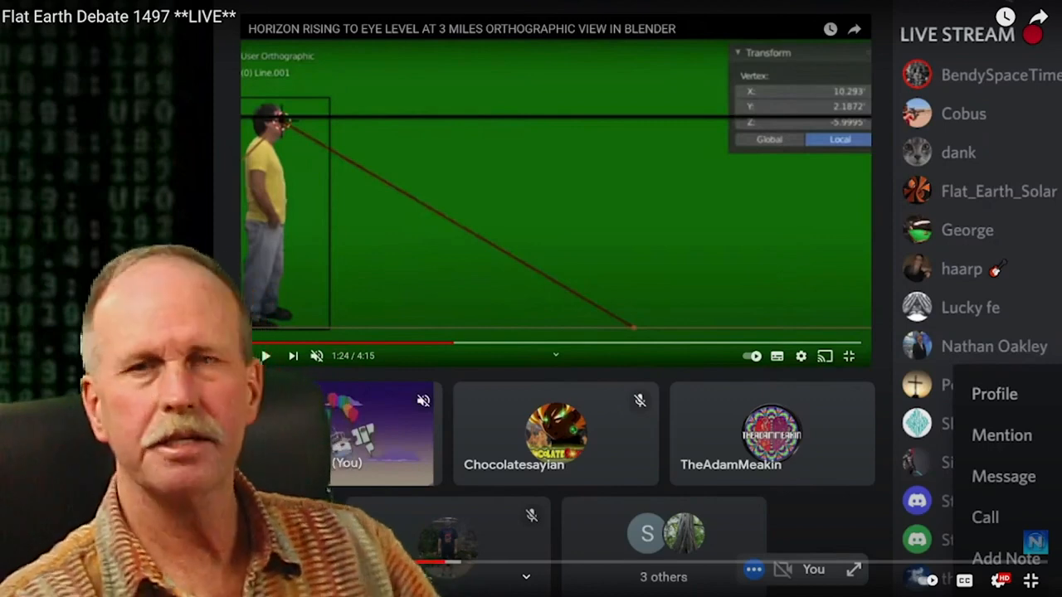